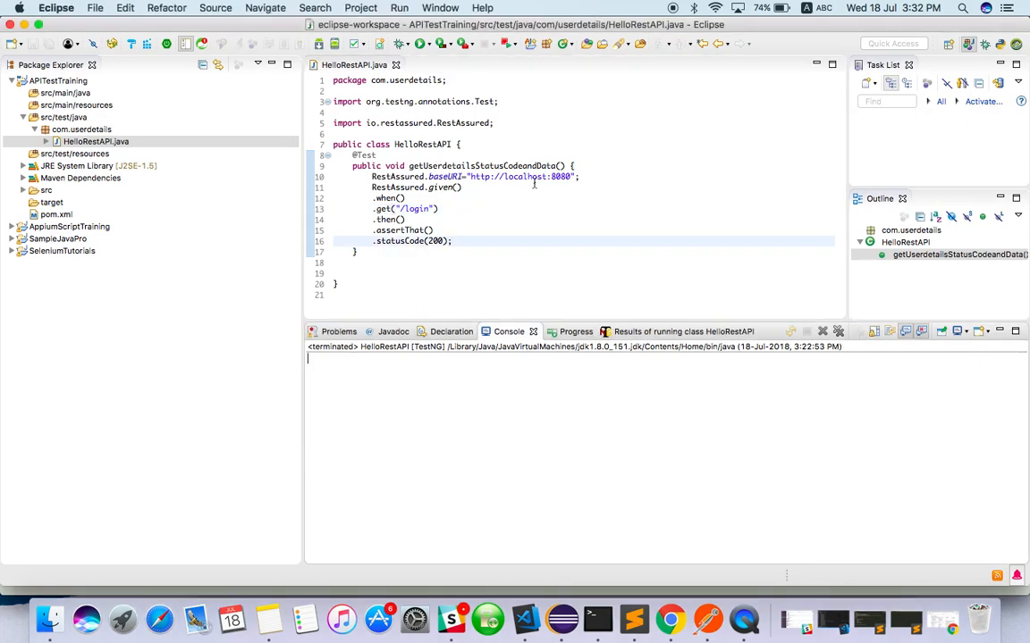
left_click(402, 220)
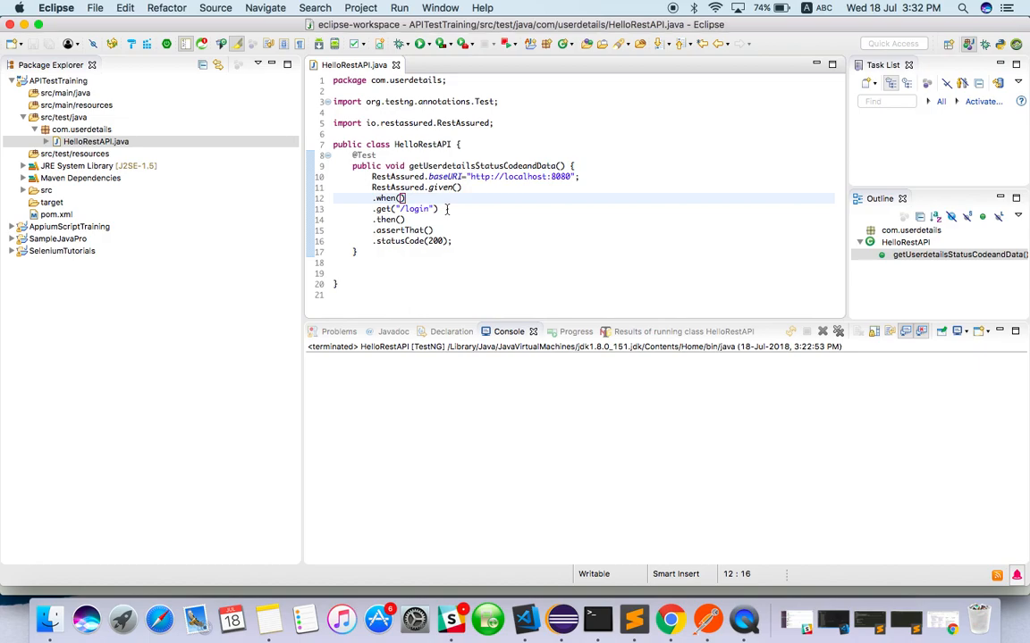
left_click(461, 187)
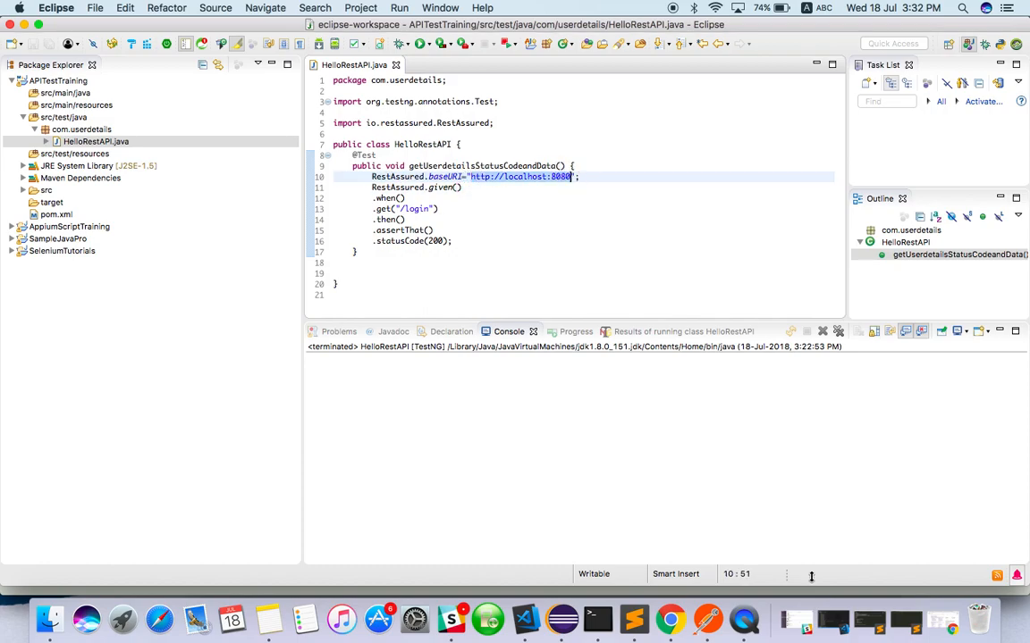
left_click(669, 618)
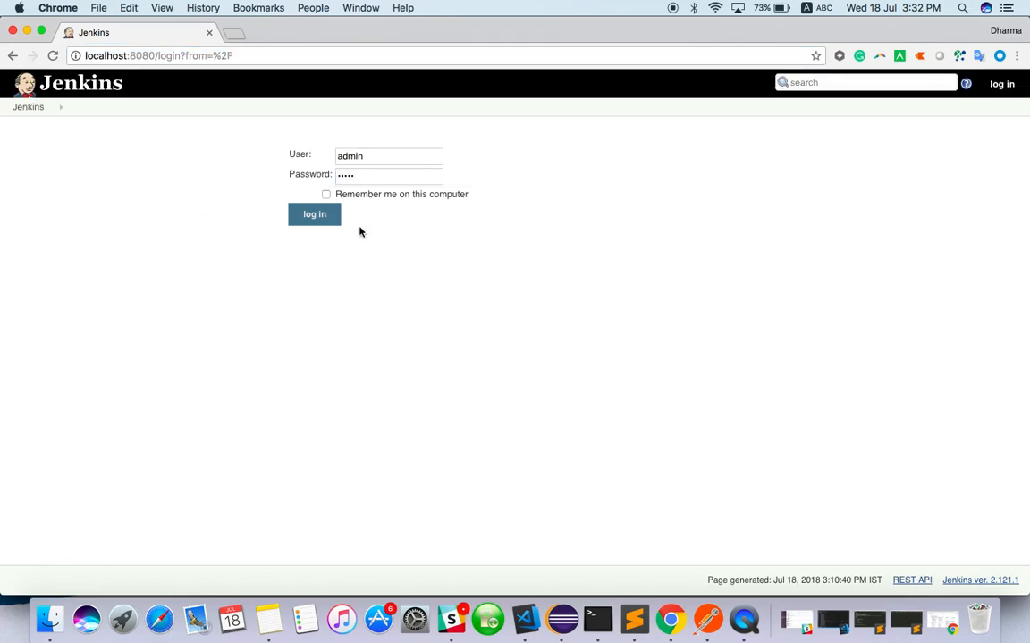
mouse_move(685, 596)
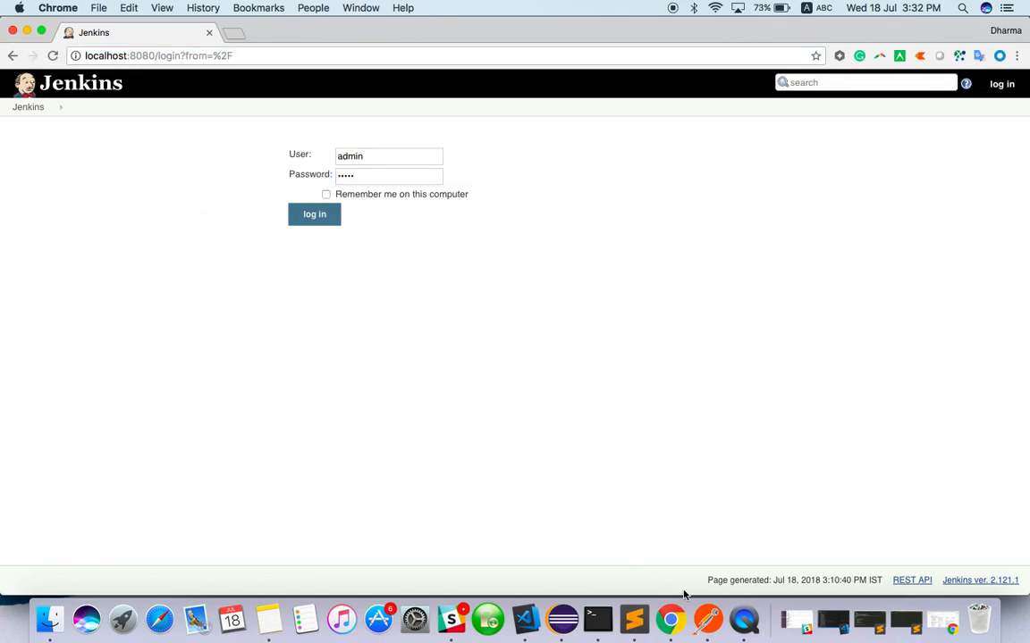
mouse_move(561, 618)
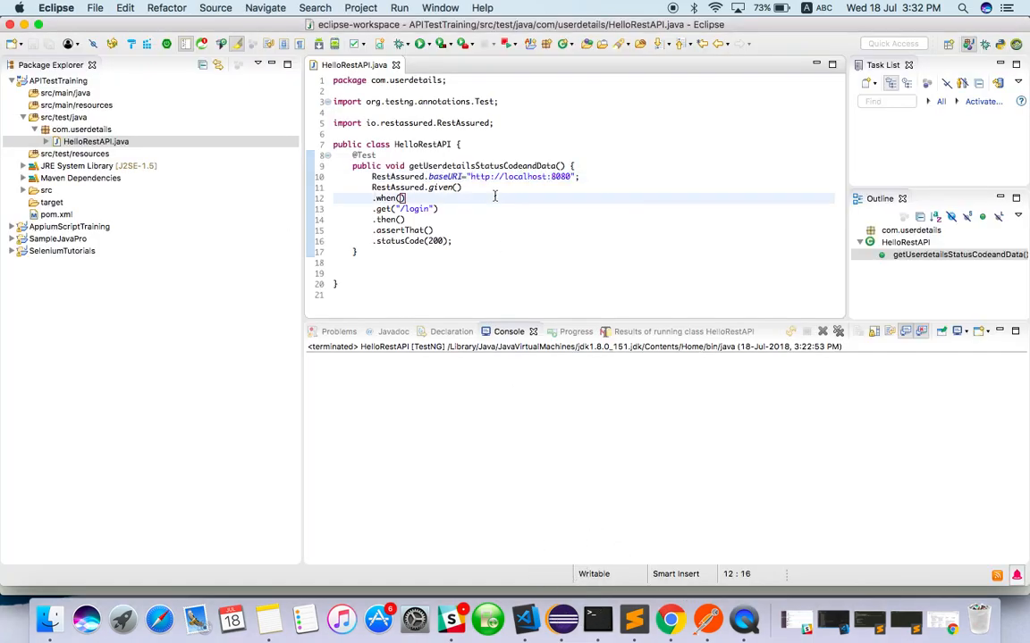
left_click(462, 188)
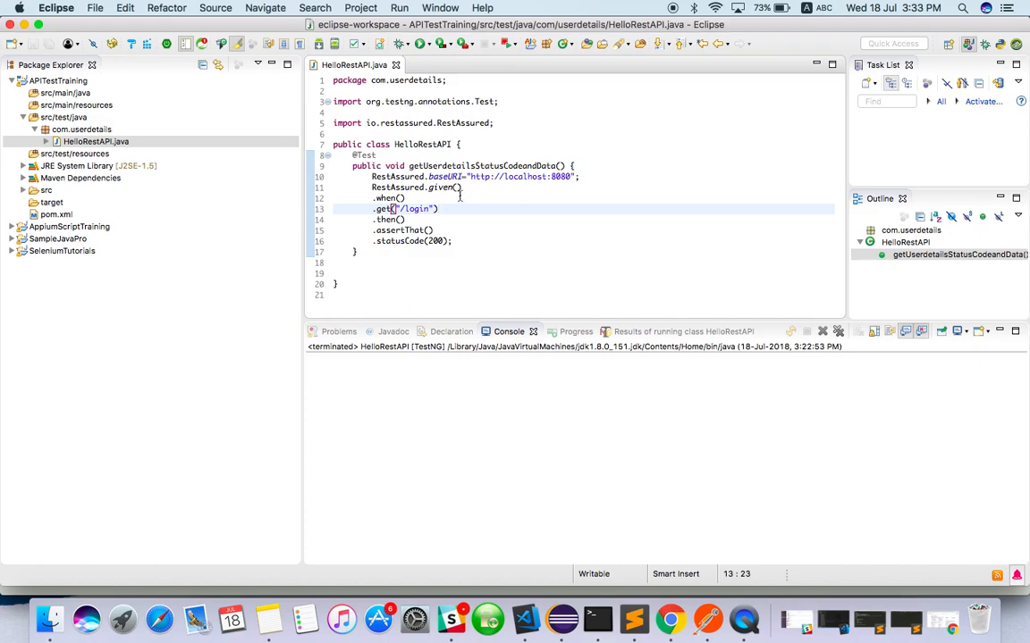
left_click(461, 187)
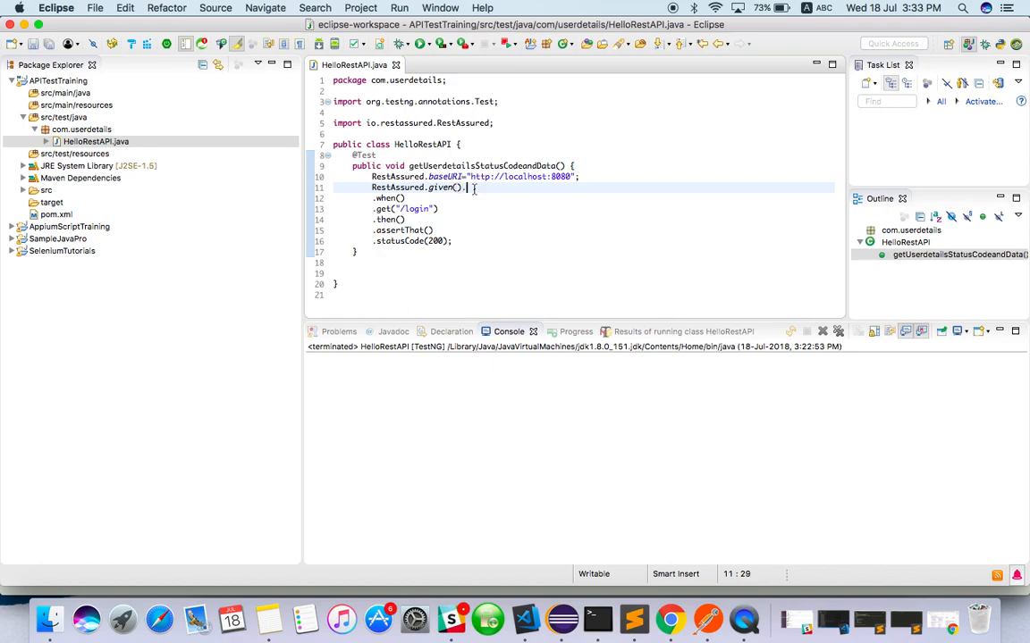
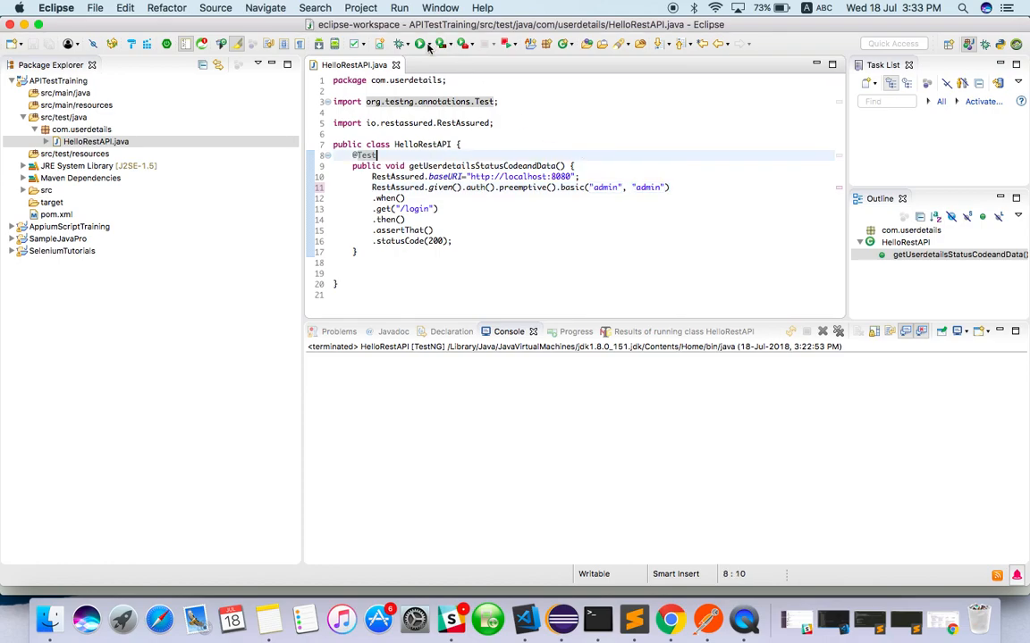
left_click(399, 43)
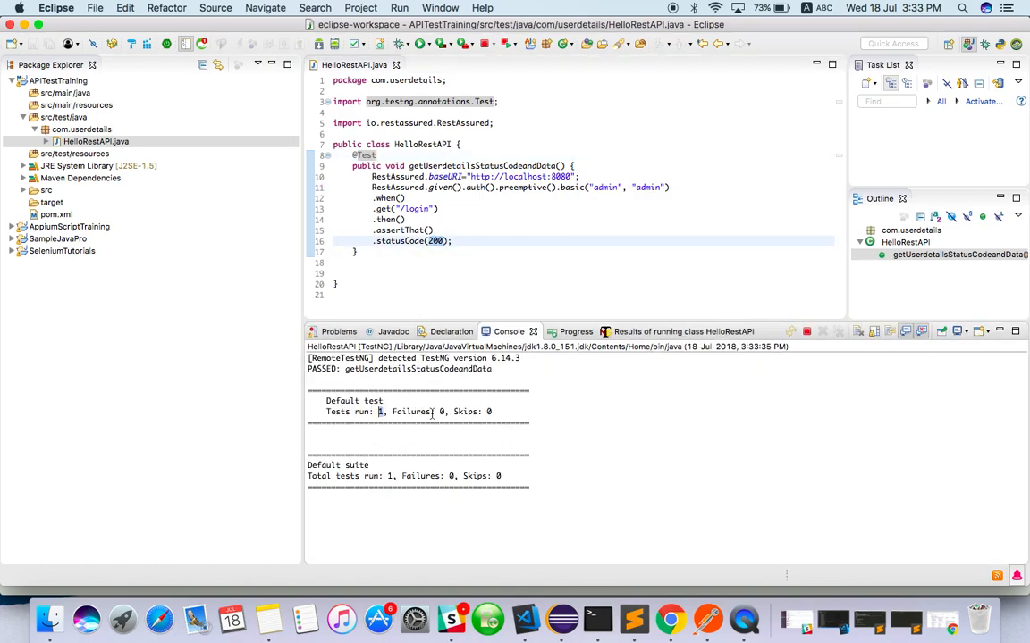
left_click(666, 332)
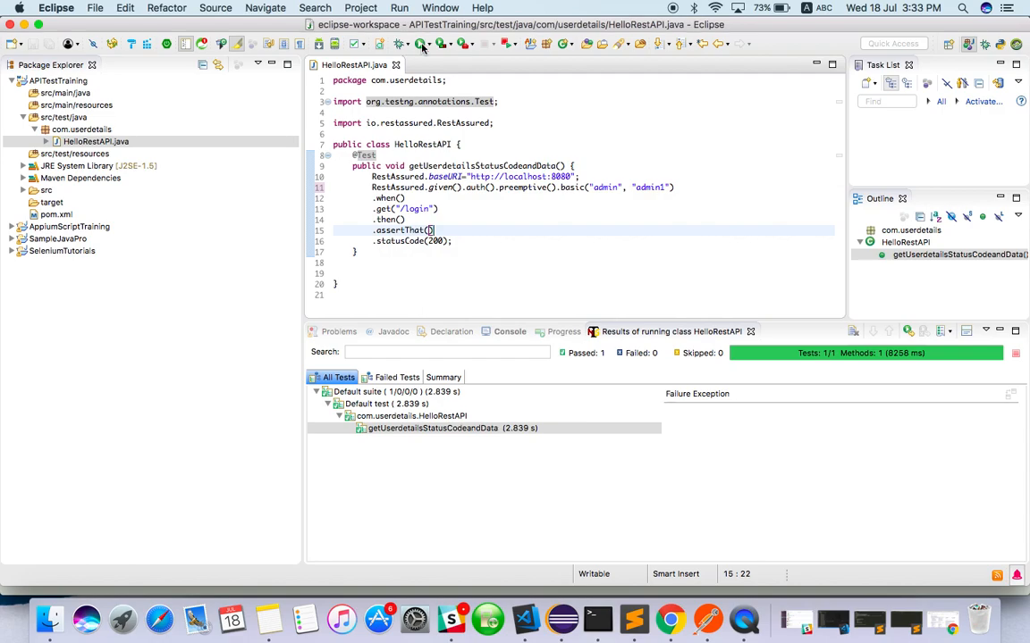
left_click(508, 332)
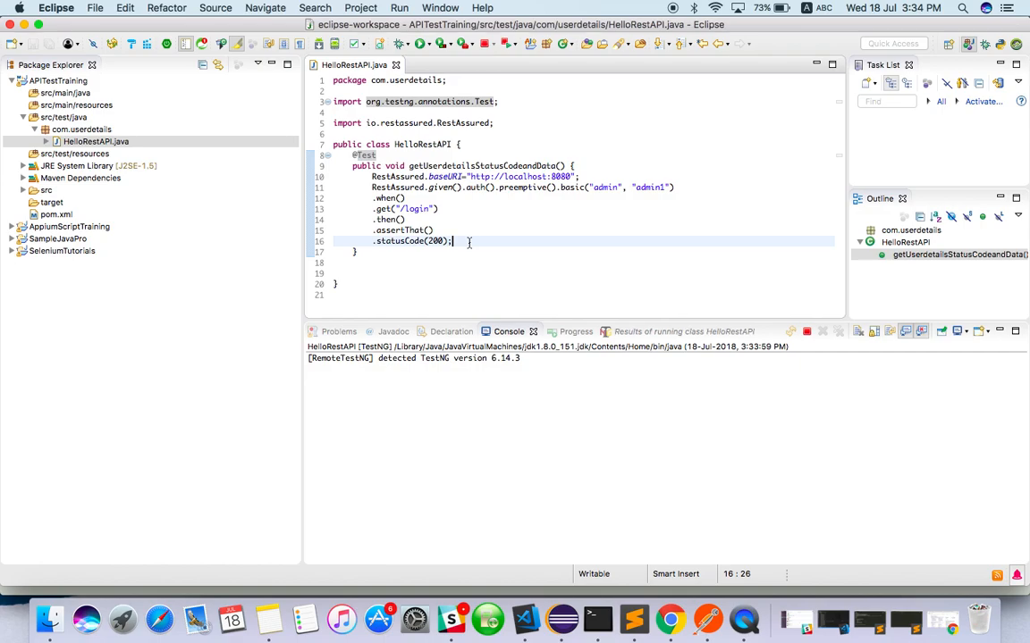
left_click(436, 240)
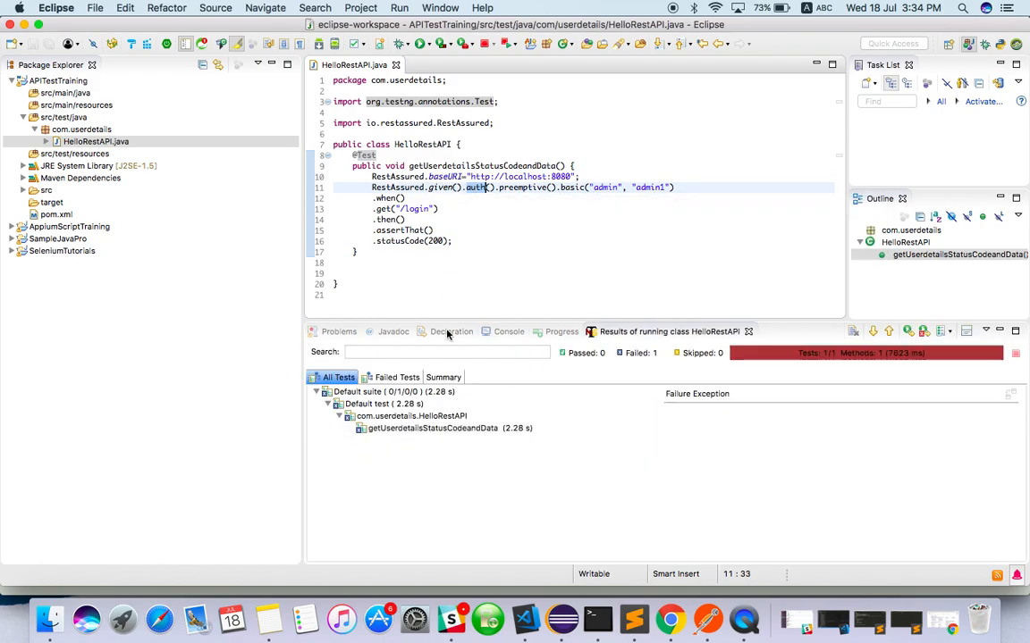
left_click(431, 428)
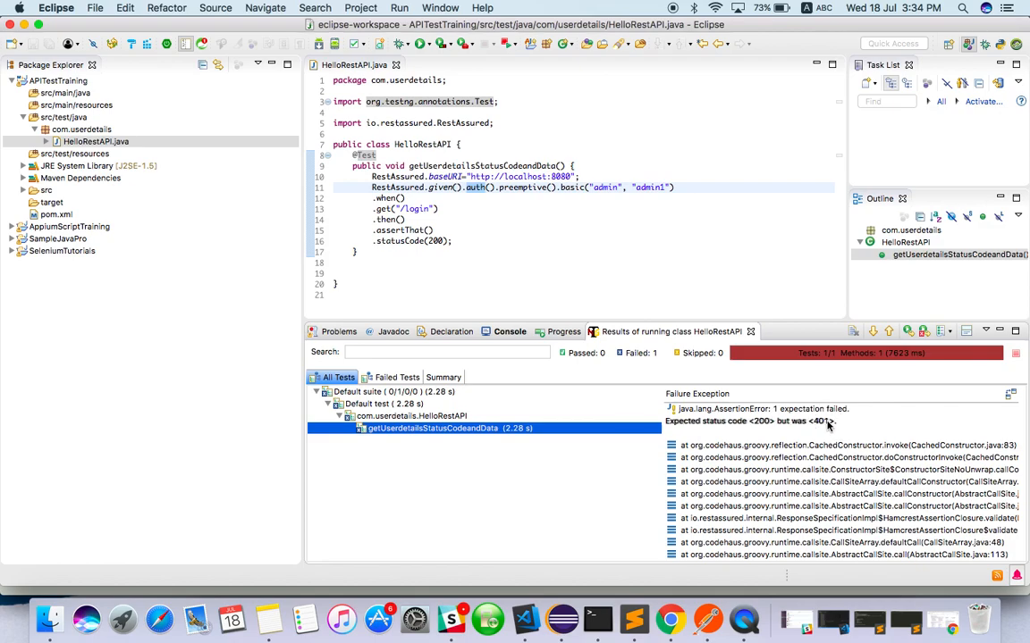
scroll("down", 3)
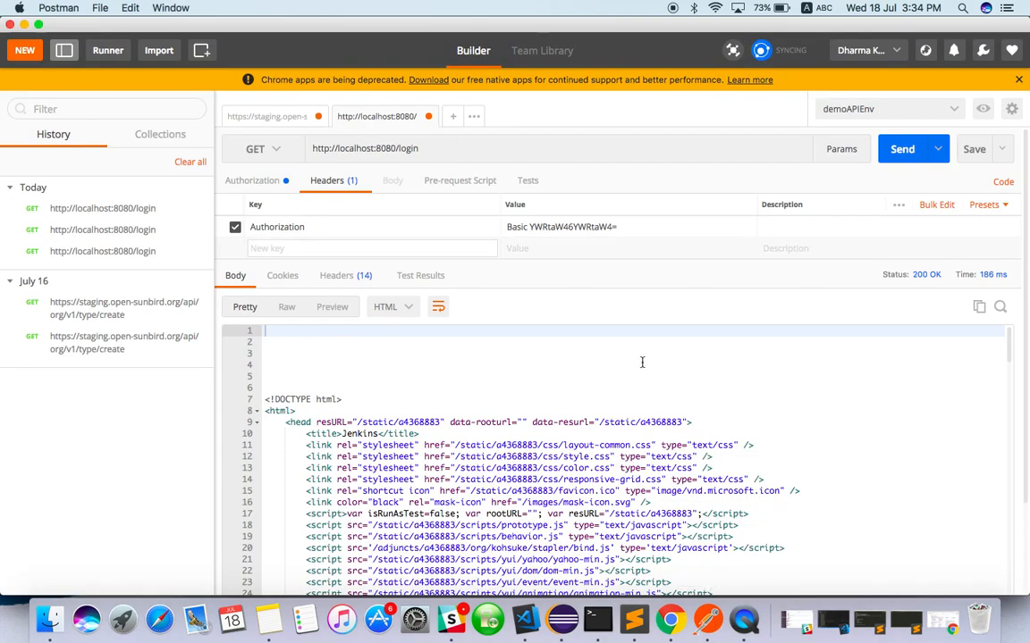
Send Postman's /login Basic Auth request with a wrong password (401), then the correct one (200 OK).
left_click(252, 180)
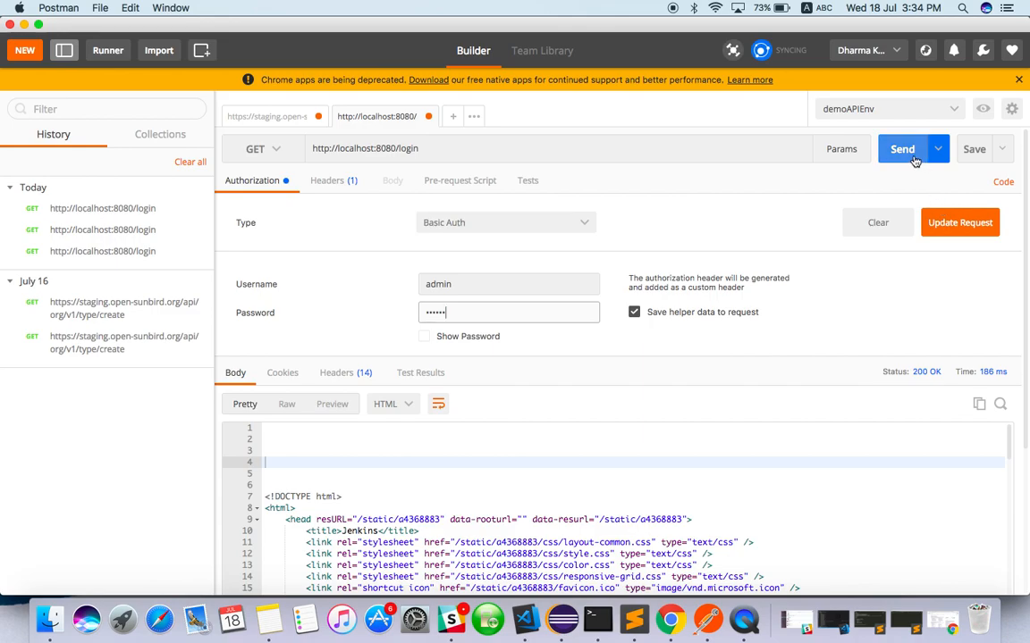
left_click(902, 150)
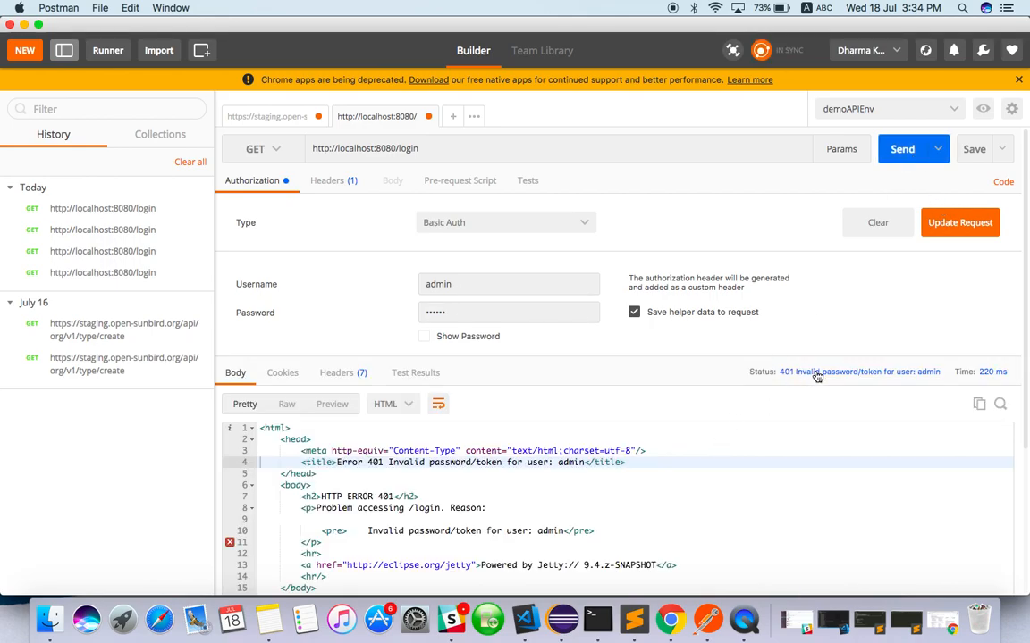
mouse_move(634, 372)
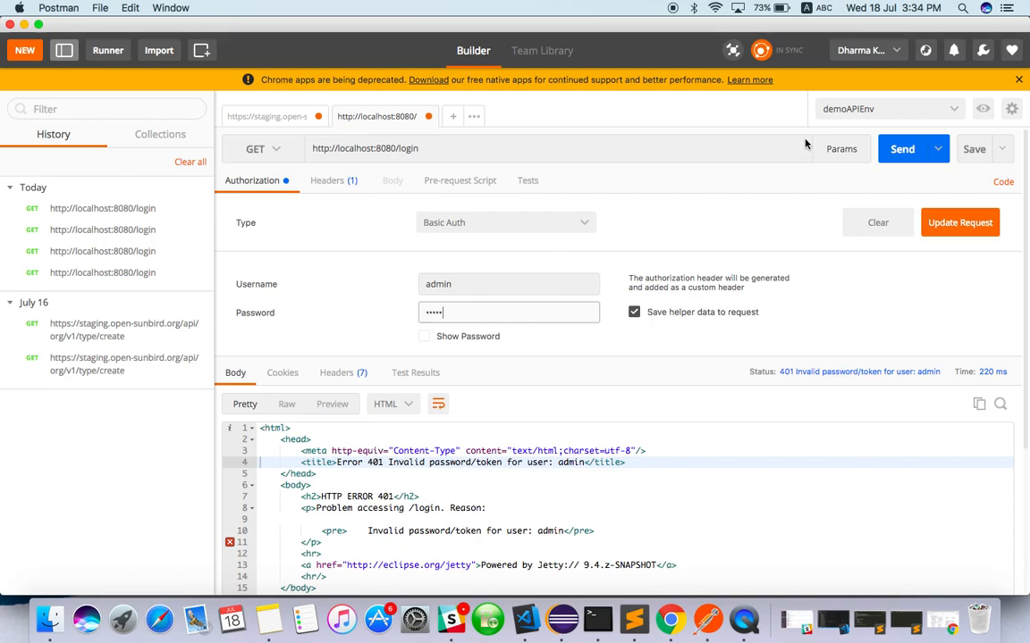
left_click(902, 148)
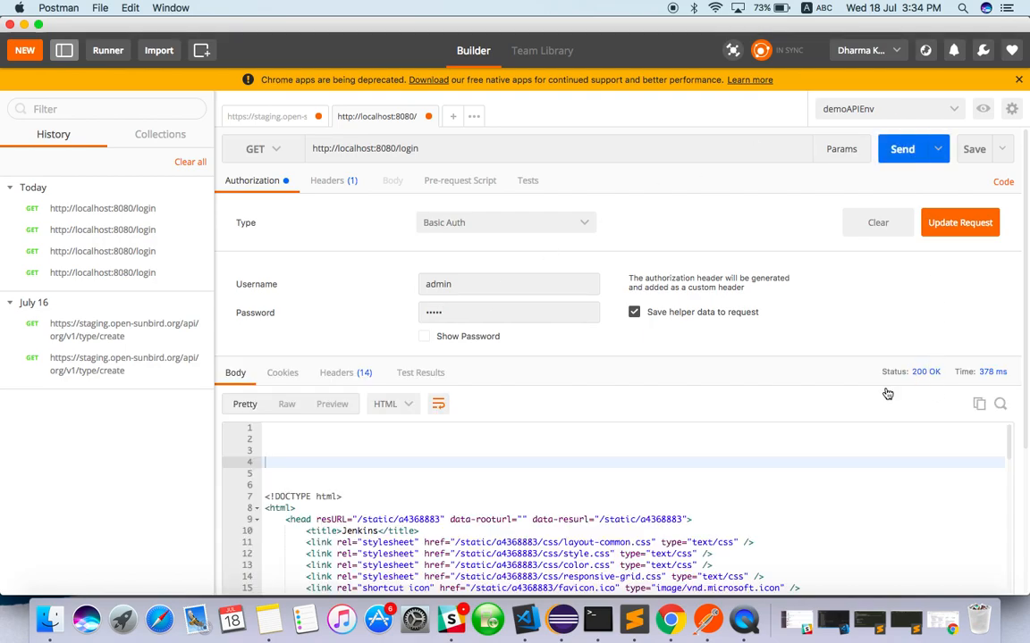
left_click(561, 619)
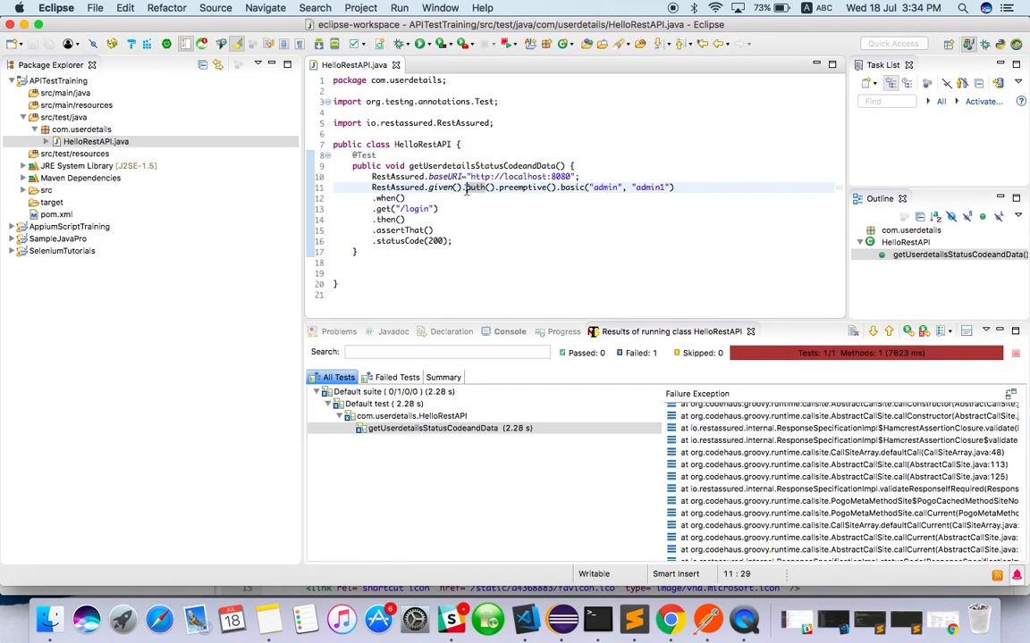
mouse_move(476, 187)
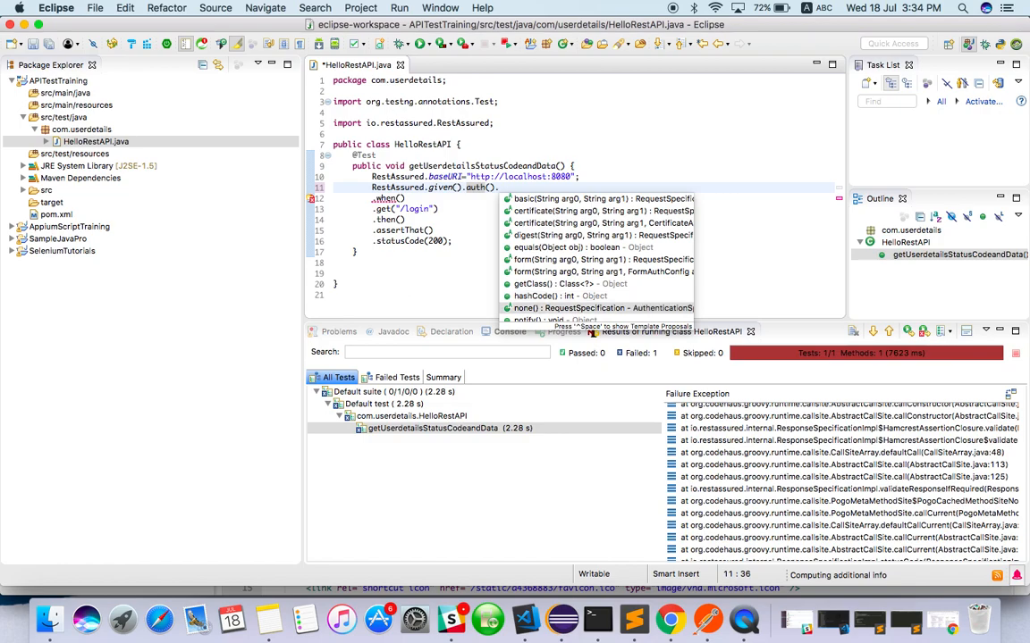
Scroll through the content-assist suggestions after auth() to browse other authentication methods.
scroll("down", 3)
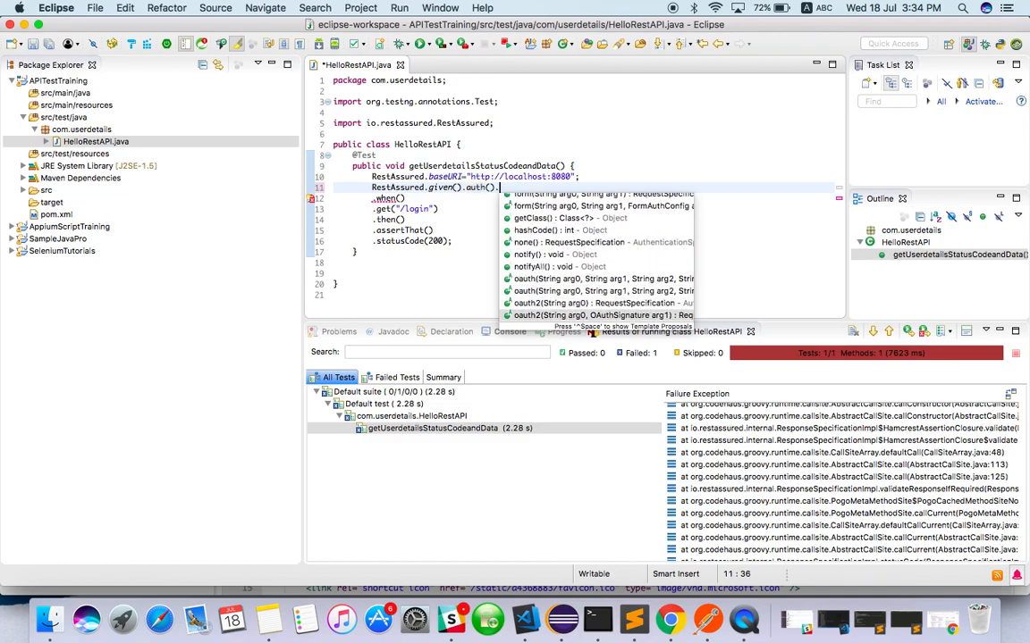
scroll("down", 3)
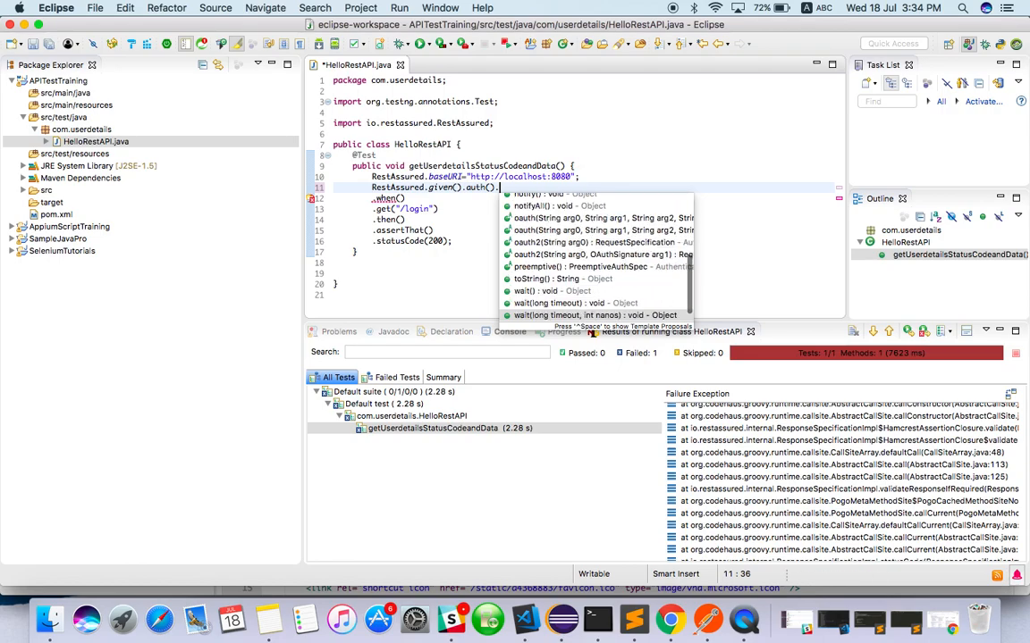